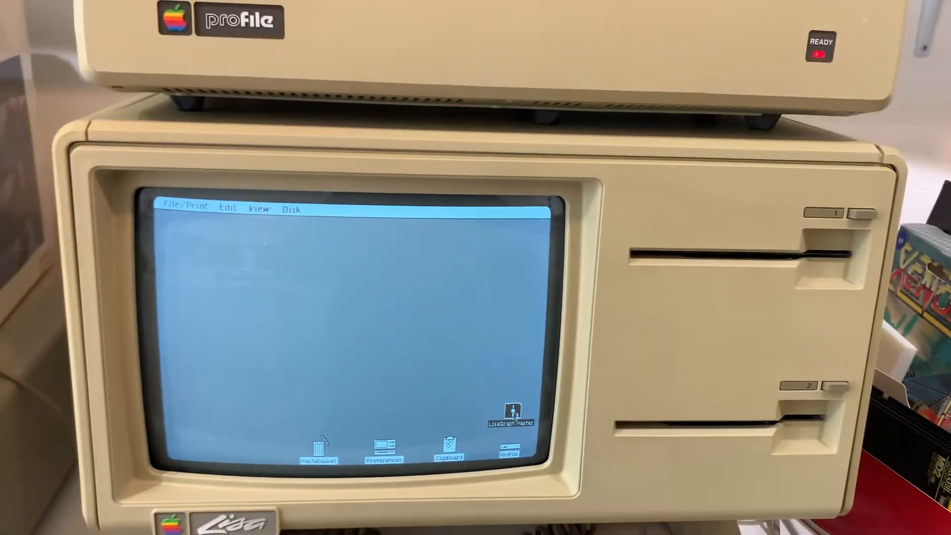
Open the ProFile hard disk icon on the Lisa desktop
double_click(511, 411)
text(Hi! I'm an)
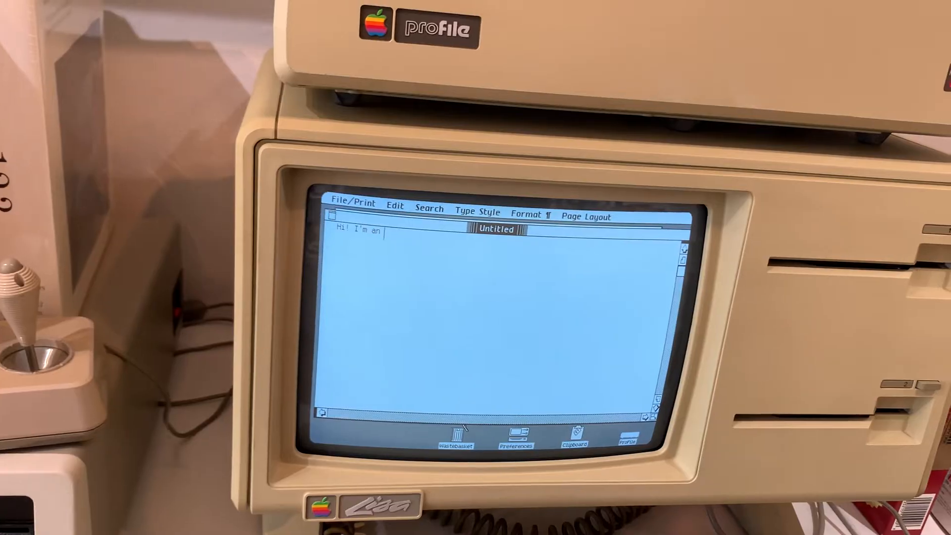
Type 'original Lisa!' after 'Hi! I'm an' to complete the greeting
text(original)
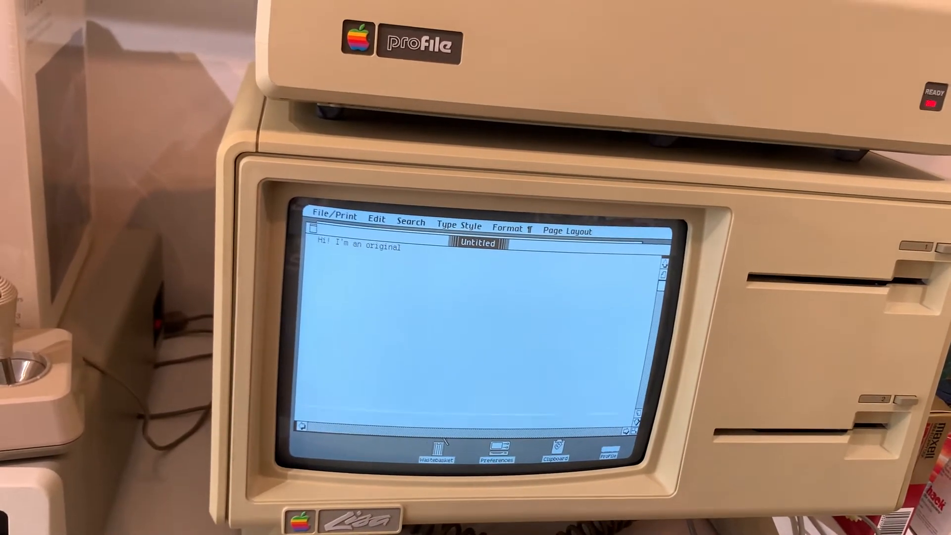
text(Lisa!)
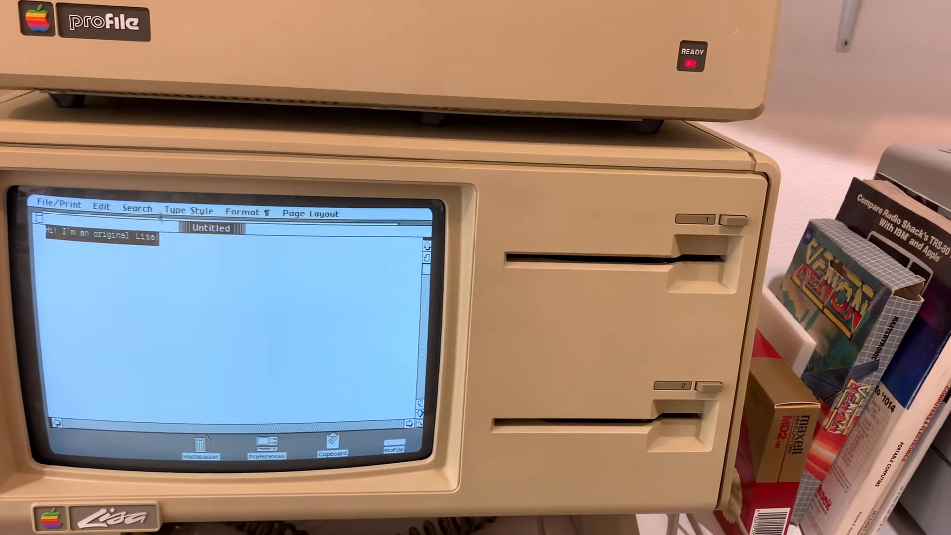
Restyle 'Hi! I'm an original Lisa!' in PS Modern and center the line
click(188, 209)
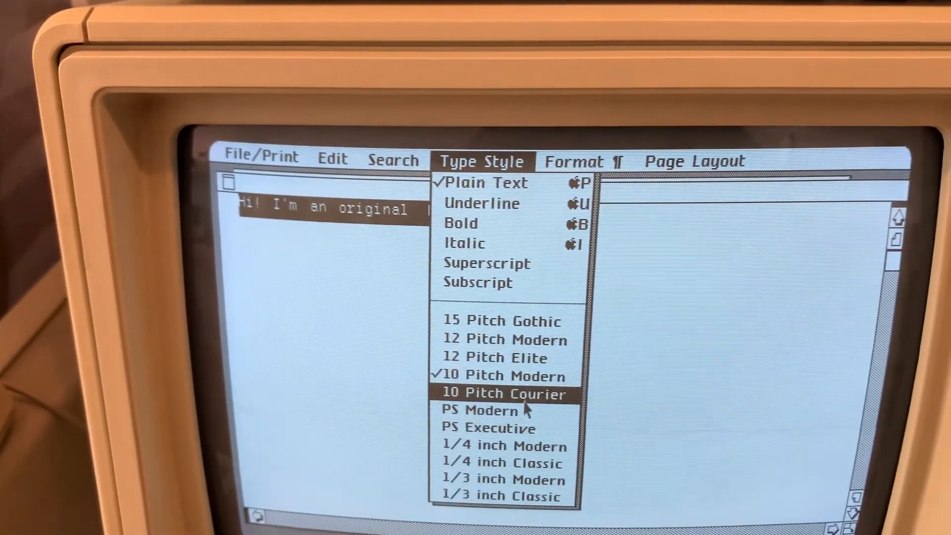
click(504, 393)
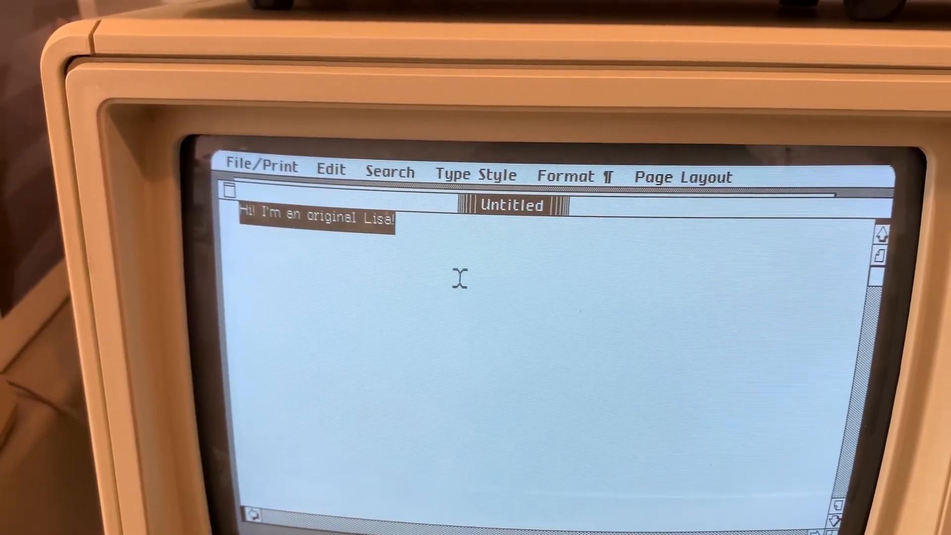
click(564, 175)
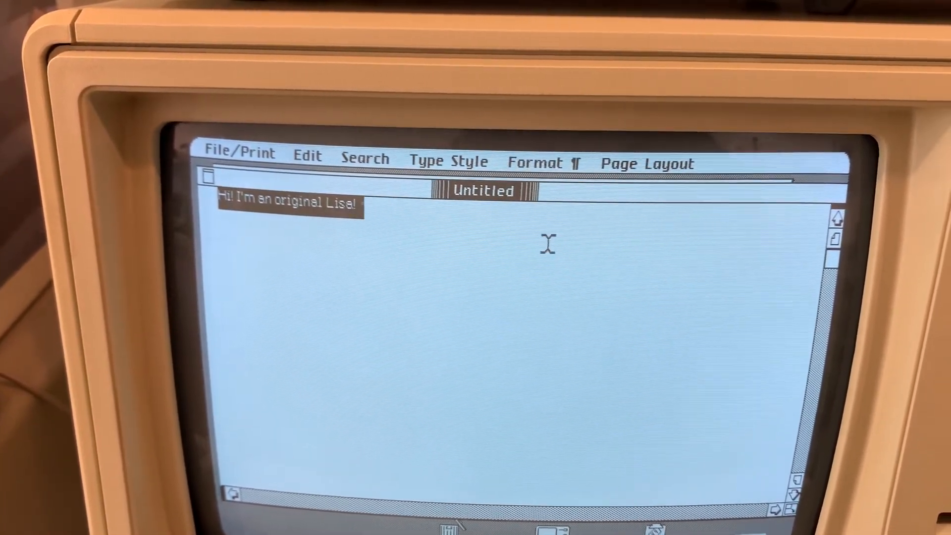
click(540, 160)
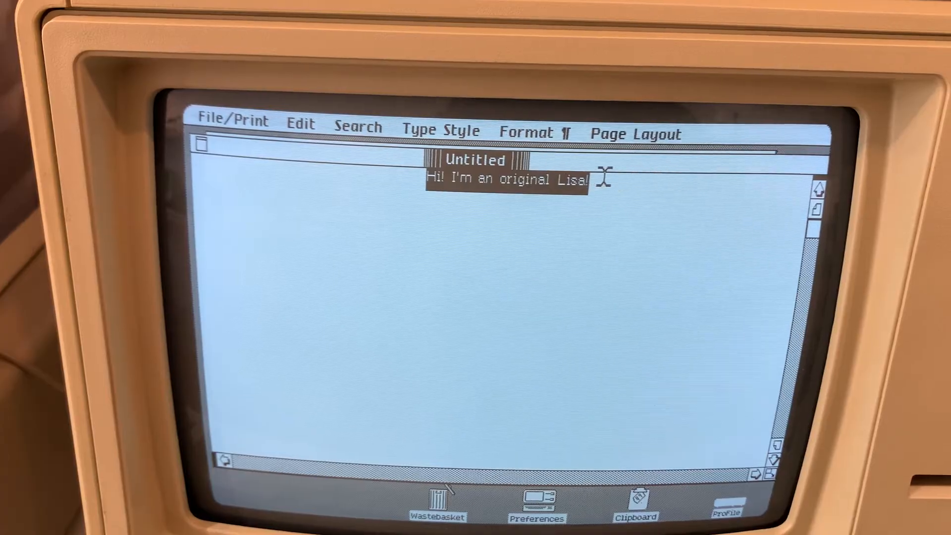
Check the Edit menu, then show the File/Print menu's Save & Put Away command
click(300, 123)
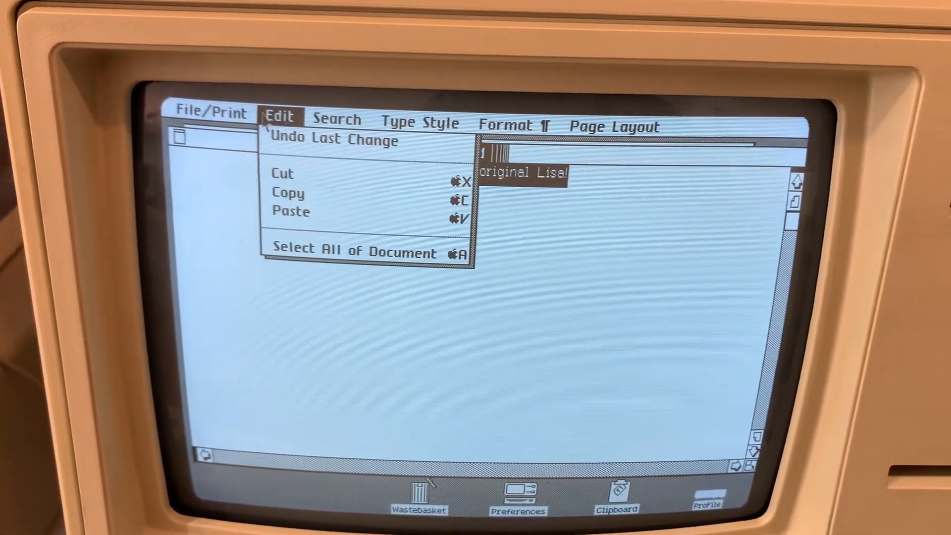
click(209, 116)
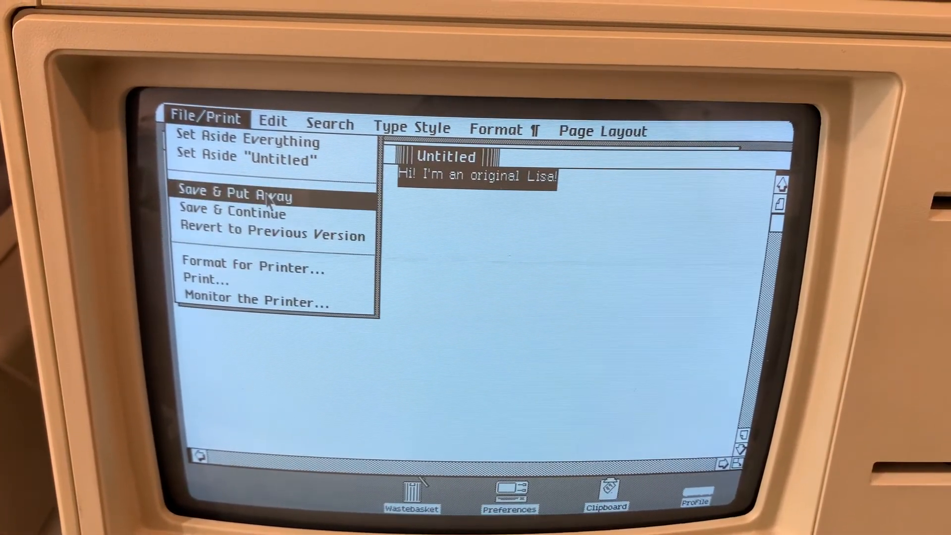
mouse_move(242, 151)
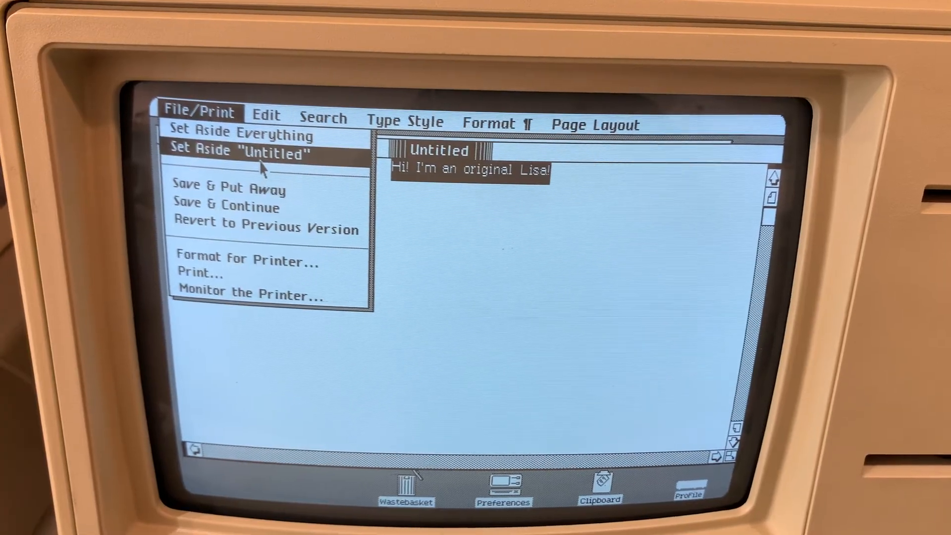